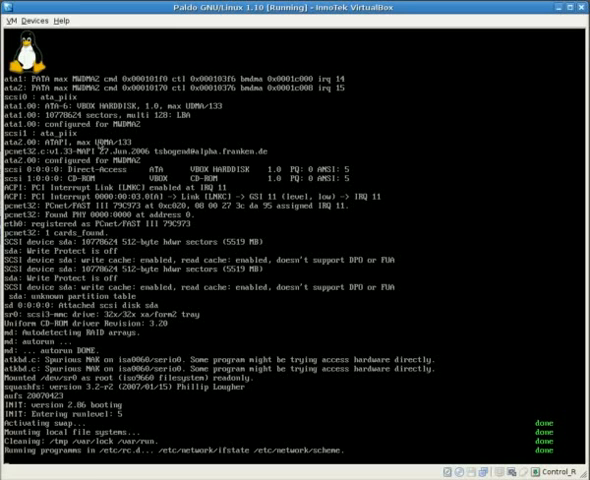
Let the live system boot in the VirtualBox VM and focus the VM window
{"action": "scroll", "scroll_direction": "down", "scroll_amount": 3}
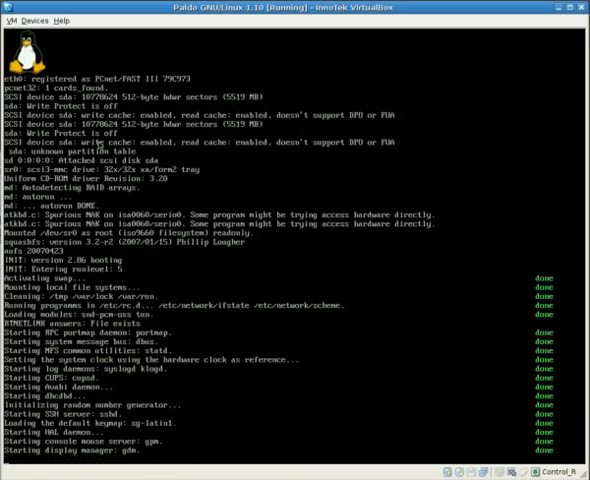
{"action": "left_click", "coordinate": [44, 36]}
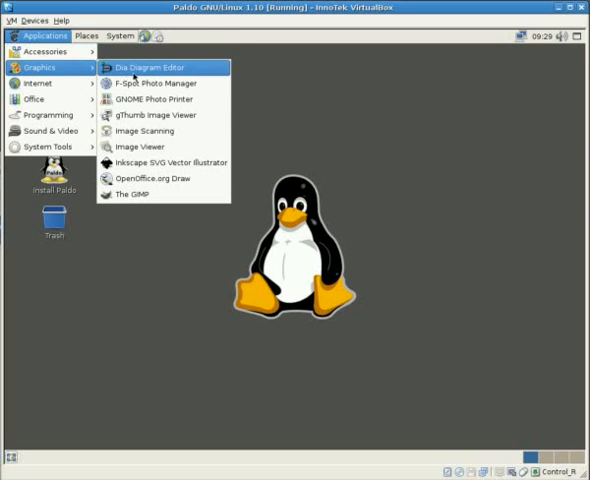
{"action": "mouse_move", "coordinate": [150, 132]}
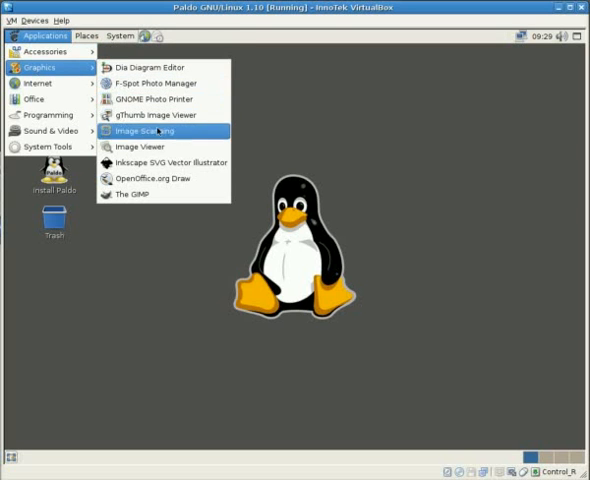
{"action": "mouse_move", "coordinate": [164, 180]}
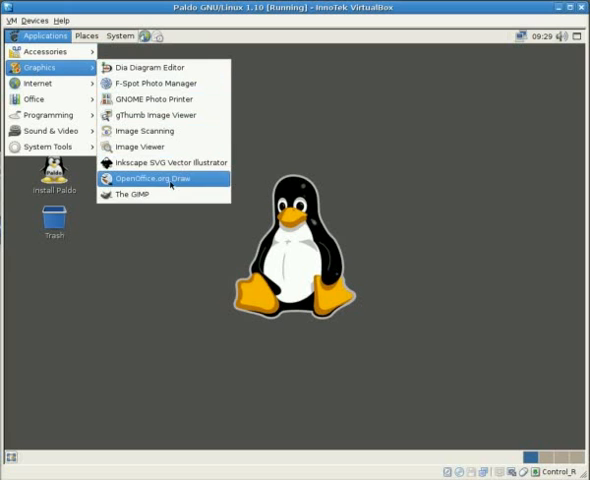
{"action": "mouse_move", "coordinate": [150, 130]}
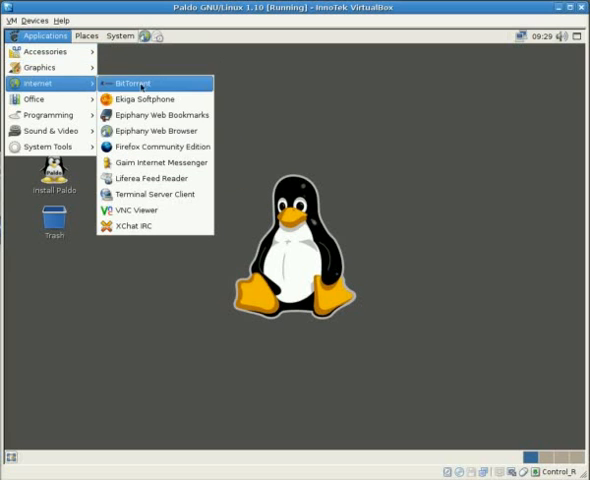
{"action": "mouse_move", "coordinate": [152, 114]}
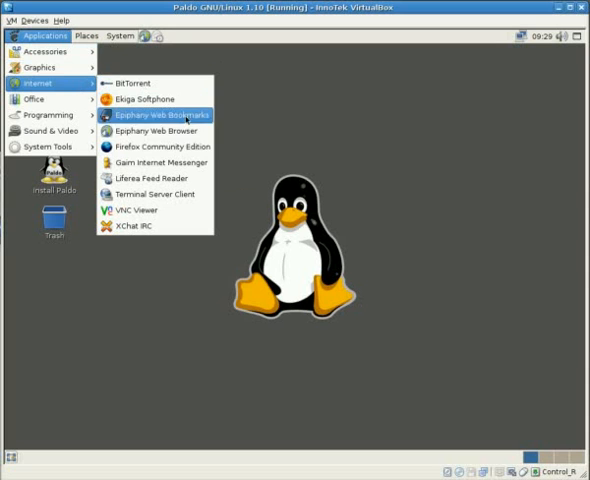
{"action": "mouse_move", "coordinate": [156, 146]}
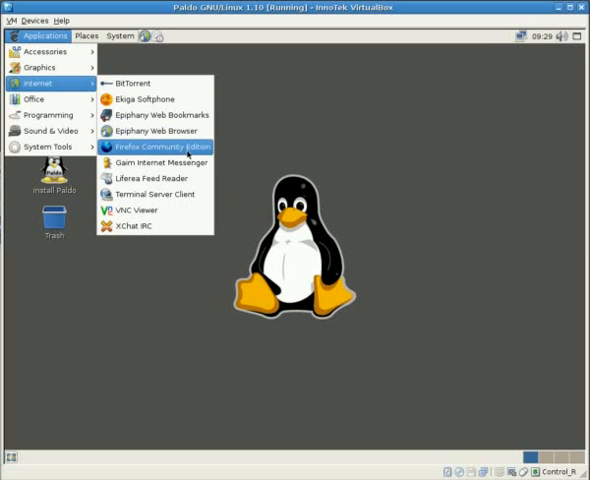
{"action": "mouse_move", "coordinate": [150, 178]}
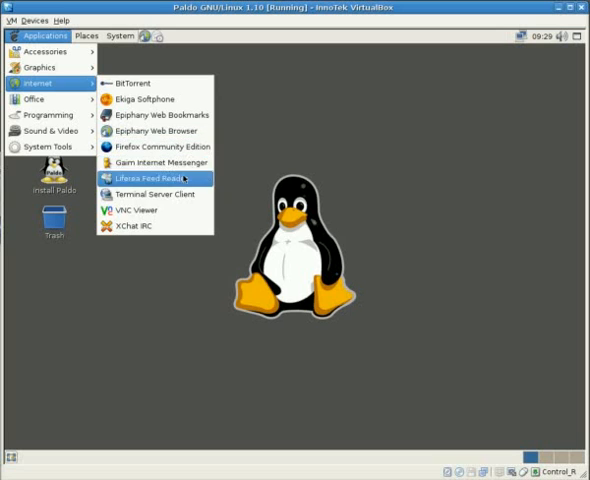
{"action": "mouse_move", "coordinate": [140, 226]}
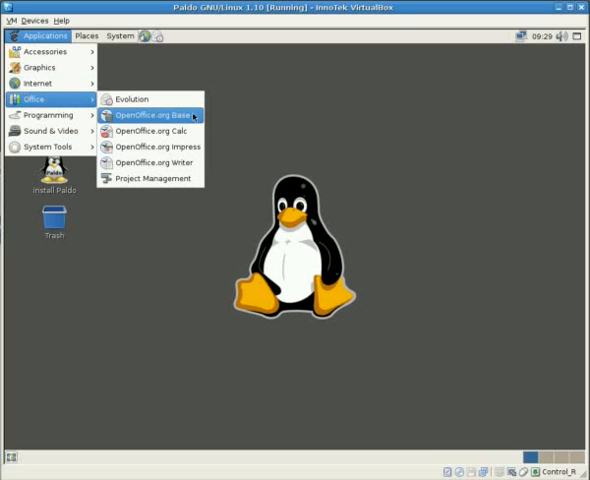
{"action": "mouse_move", "coordinate": [150, 120]}
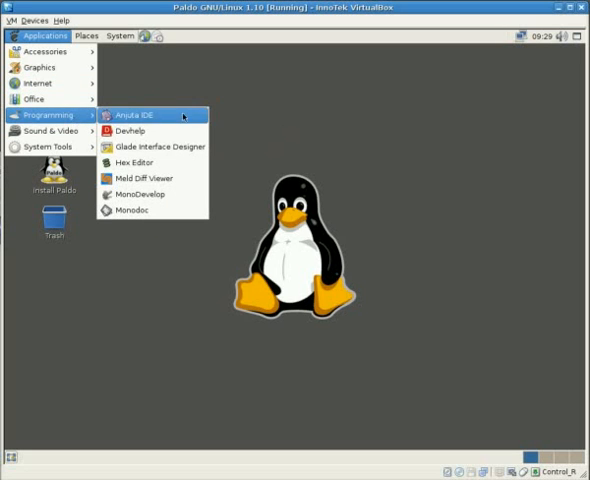
{"action": "mouse_move", "coordinate": [136, 194]}
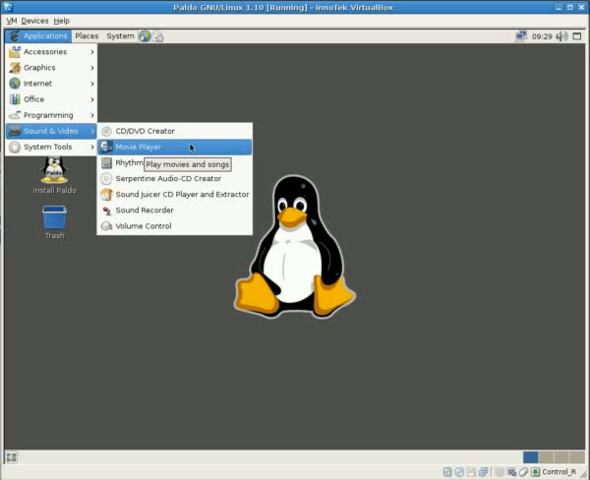
{"action": "mouse_move", "coordinate": [160, 164]}
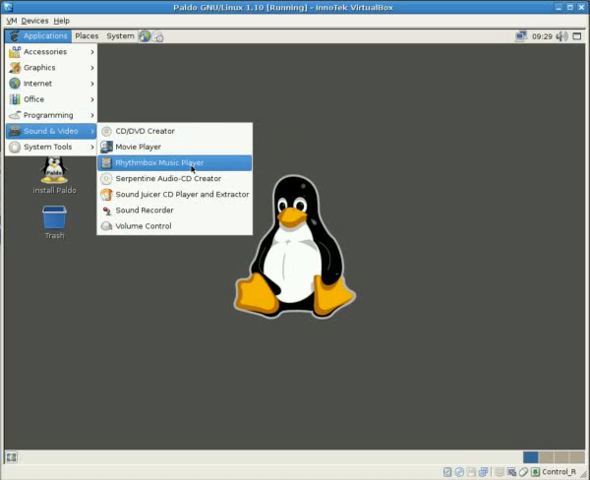
{"action": "mouse_move", "coordinate": [174, 164]}
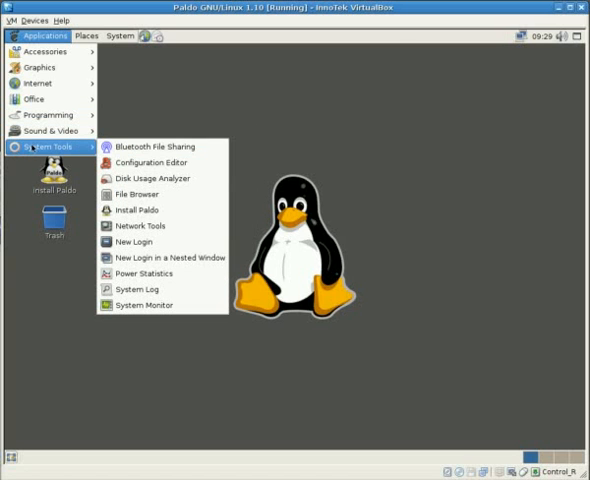
{"action": "mouse_move", "coordinate": [150, 162]}
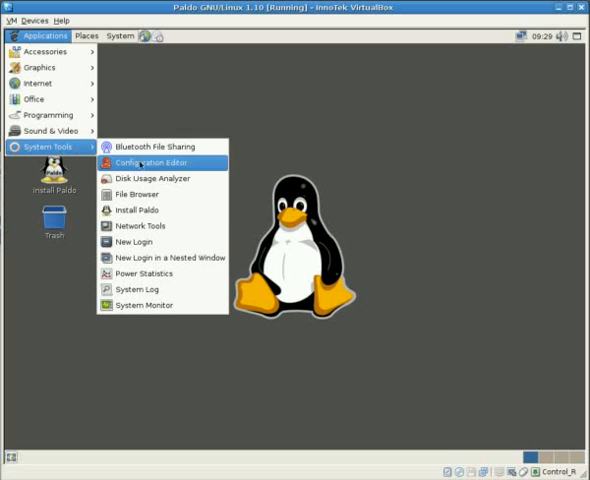
{"action": "mouse_move", "coordinate": [140, 210]}
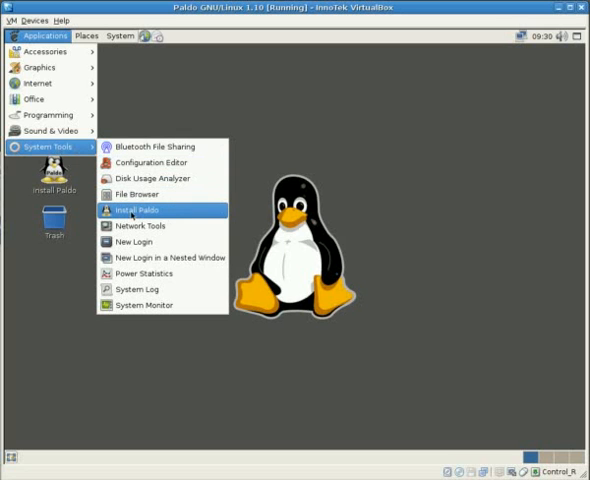
{"action": "mouse_move", "coordinate": [138, 210]}
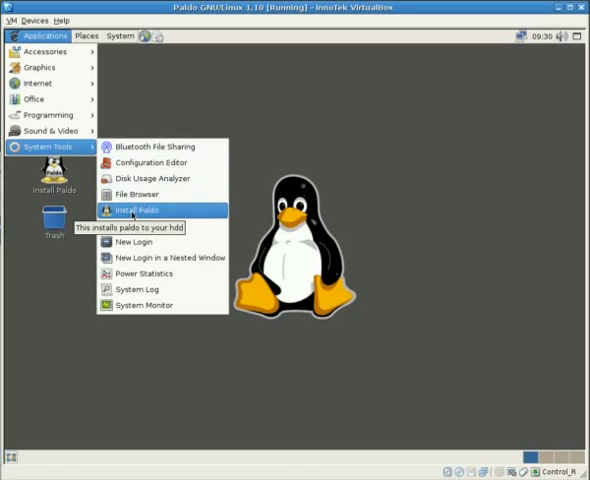
{"action": "mouse_move", "coordinate": [70, 292]}
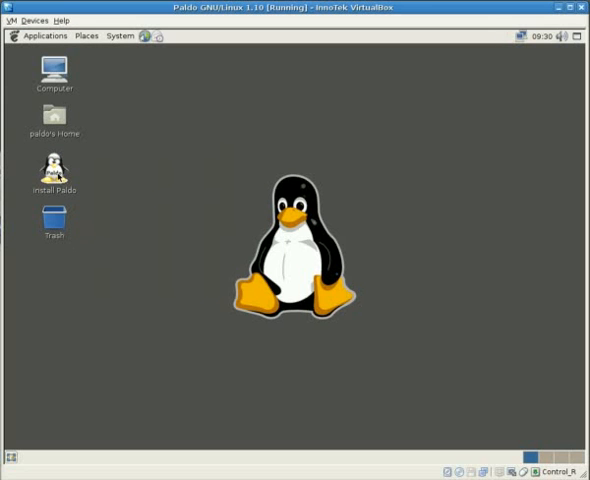
Launch the Paldo installer from its desktop icon to reach the welcome page
{"action": "left_click", "coordinate": [54, 176]}
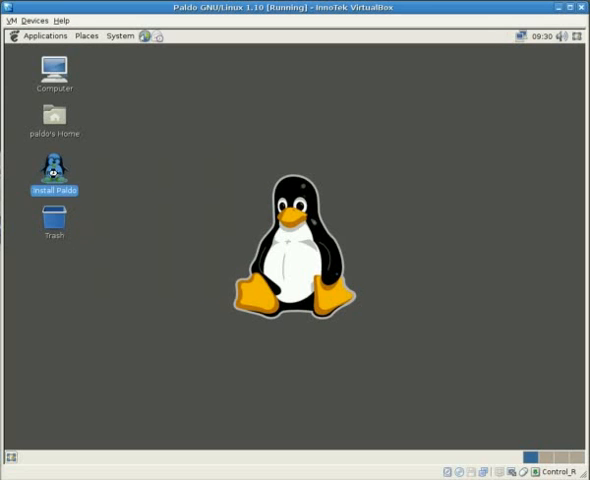
{"action": "double_click", "coordinate": [54, 170]}
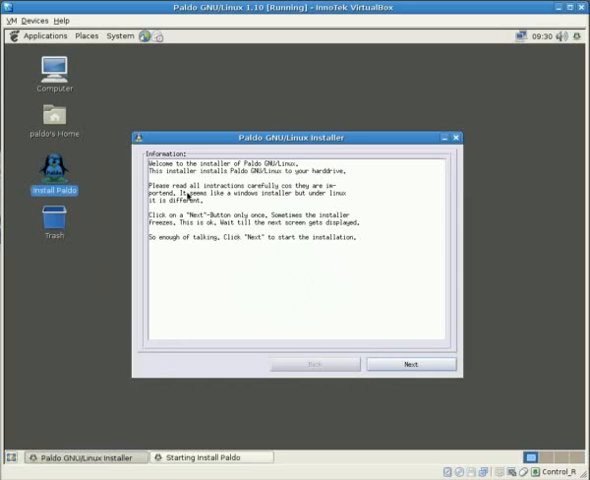
{"action": "mouse_move", "coordinate": [200, 192]}
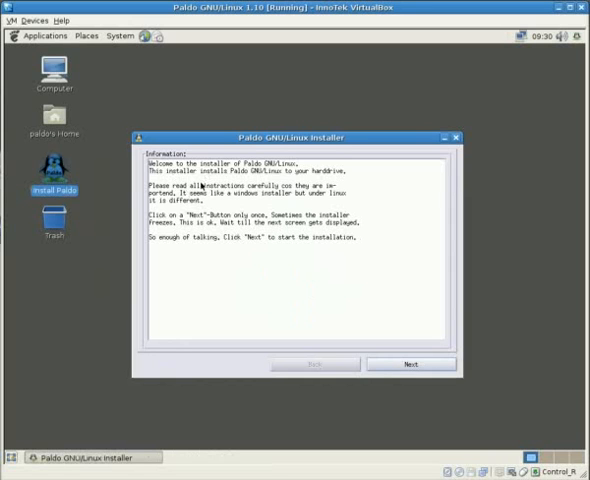
{"action": "mouse_move", "coordinate": [296, 260]}
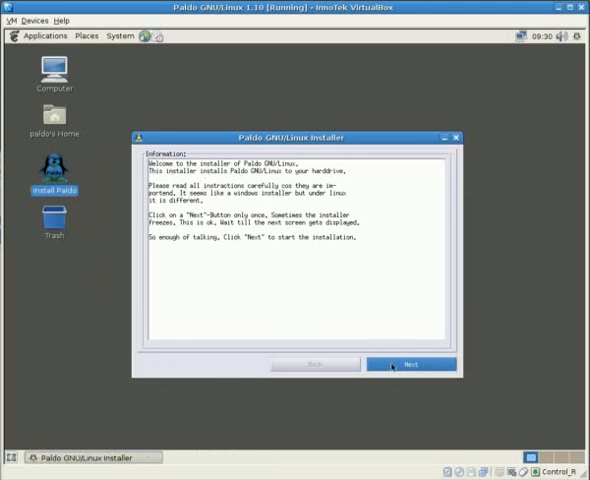
Move past the welcome page to the partitioning information page
{"action": "left_click", "coordinate": [410, 364]}
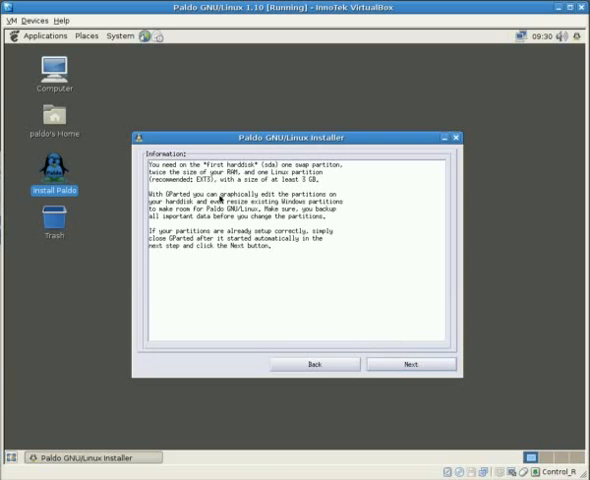
{"action": "mouse_move", "coordinate": [304, 188]}
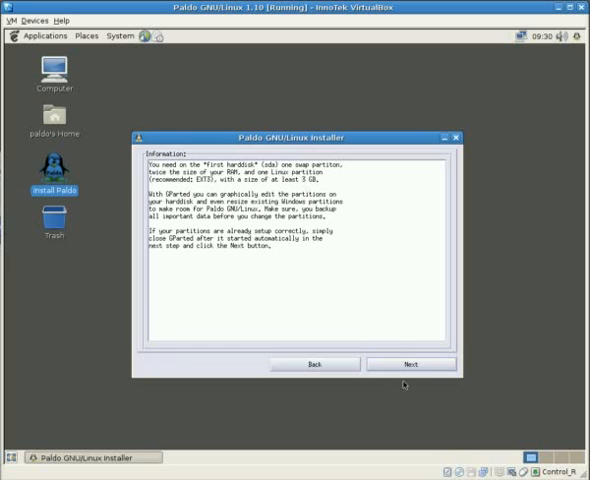
{"action": "mouse_move", "coordinate": [410, 364]}
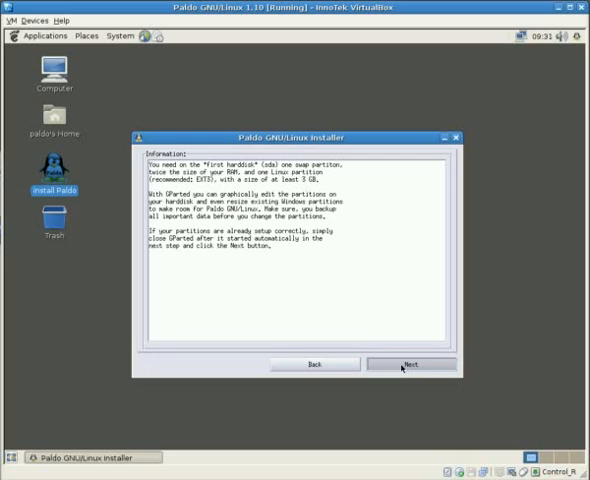
Continue to partitioning and view the unallocated /dev/vda disk in GParted
{"action": "left_click", "coordinate": [410, 364]}
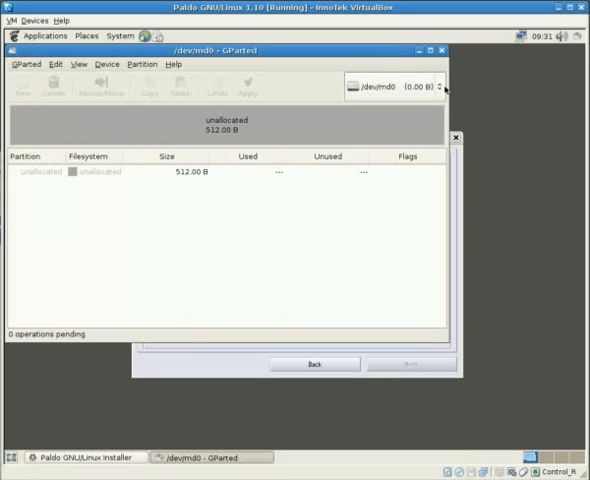
{"action": "left_click", "coordinate": [448, 84]}
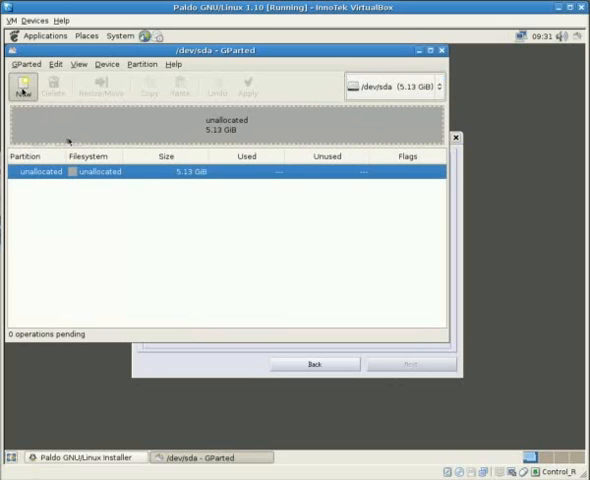
Create a new msdos disklabel on /dev/vda, confirming the wipe warning
{"action": "left_click", "coordinate": [102, 64]}
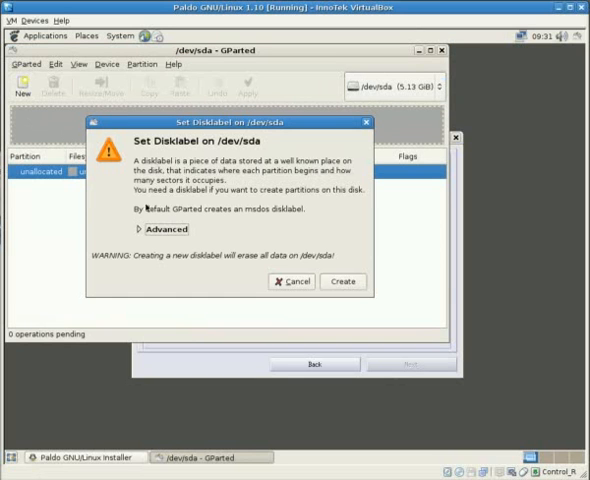
{"action": "mouse_move", "coordinate": [140, 228]}
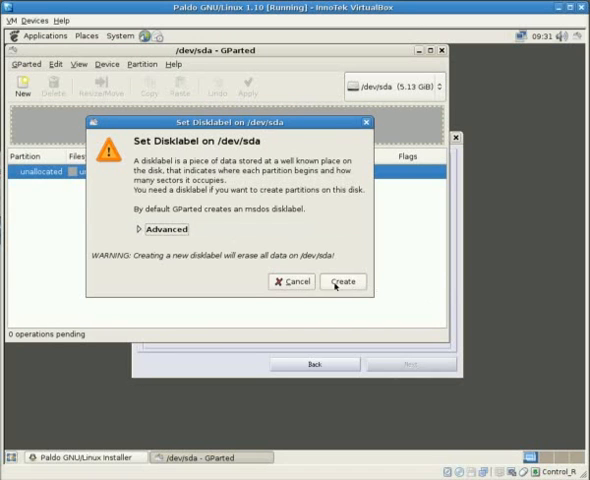
{"action": "left_click", "coordinate": [344, 280]}
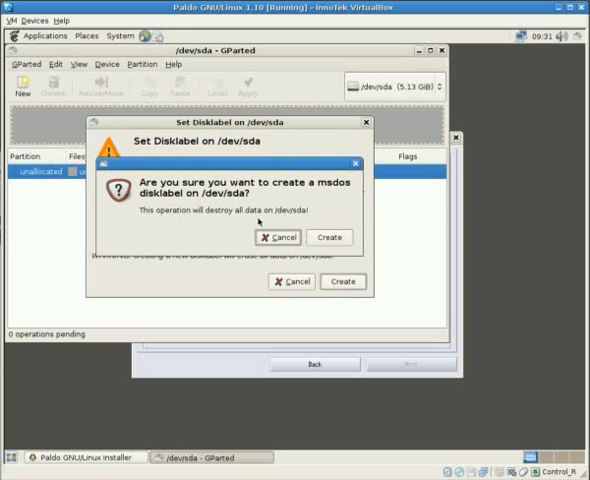
{"action": "left_click", "coordinate": [330, 236]}
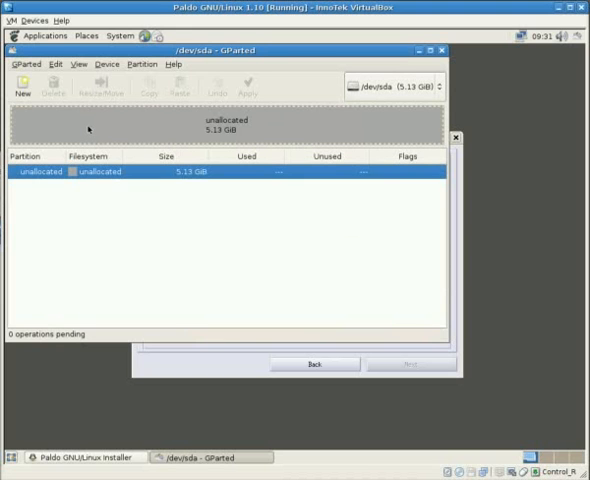
Queue a new ~823 MB primary linux-swap partition at the start of /dev/vda
{"action": "left_click", "coordinate": [16, 88]}
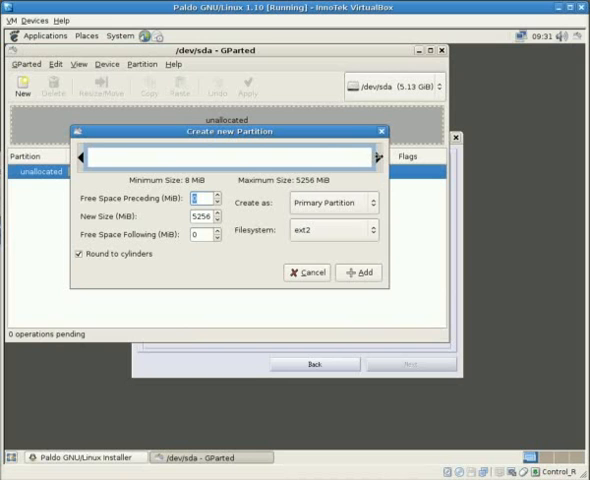
{"action": "left_click_drag", "start_coordinate": [370, 158], "coordinate": [120, 158]}
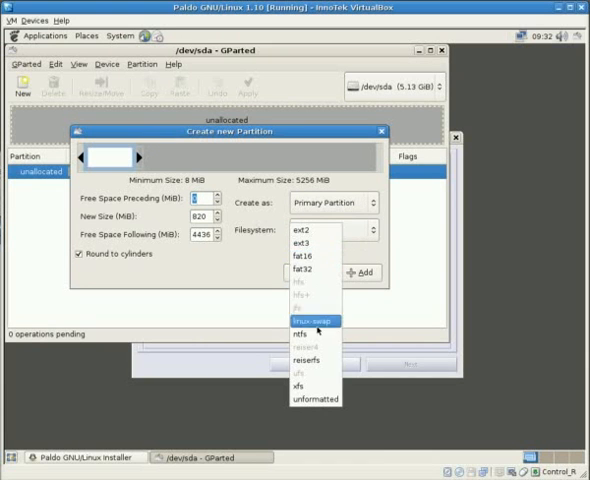
{"action": "left_click", "coordinate": [316, 320]}
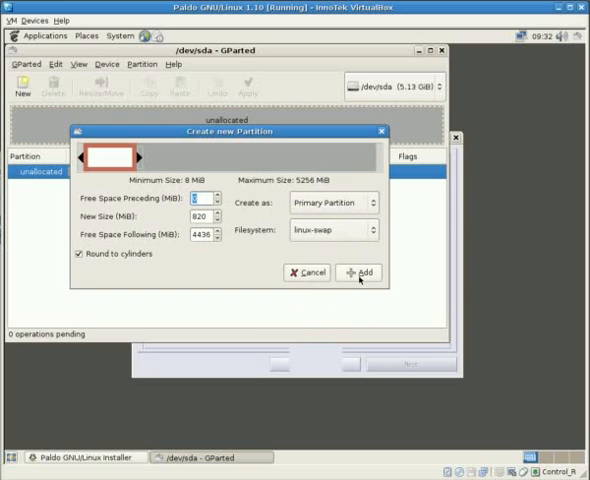
{"action": "left_click", "coordinate": [354, 272]}
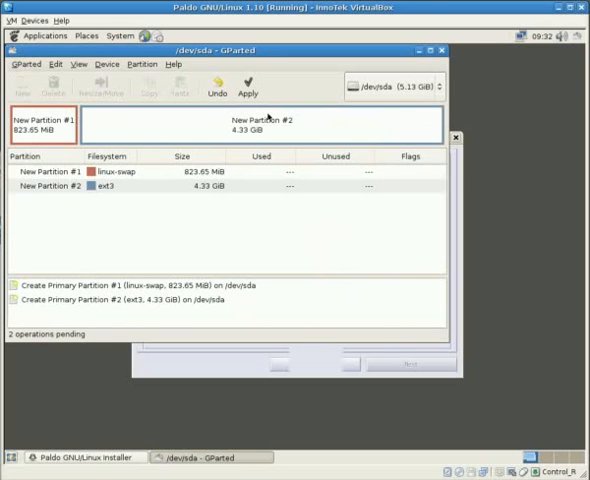
Apply the pending swap and ext3 partitions to /dev/vda and dismiss the report
{"action": "left_click", "coordinate": [248, 90]}
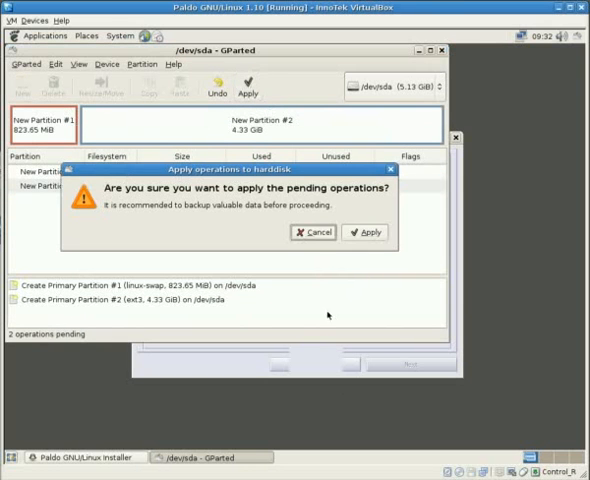
{"action": "left_click", "coordinate": [364, 232]}
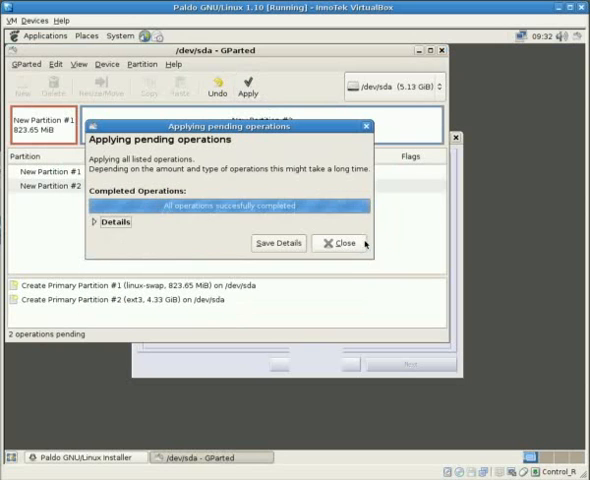
{"action": "left_click", "coordinate": [340, 244]}
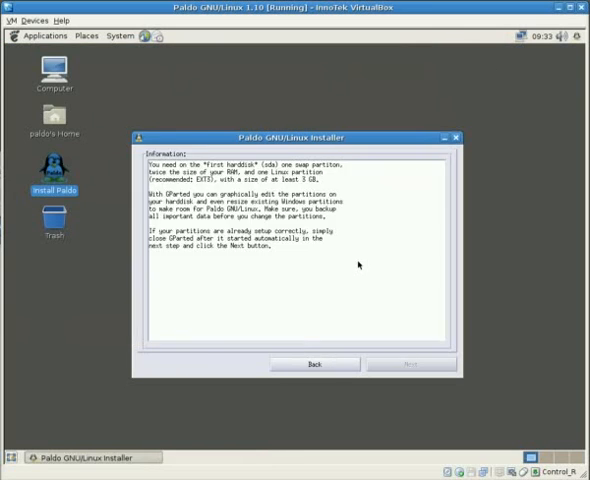
Accept vda2 as the install target with vda1 detected as swap
{"action": "left_click", "coordinate": [412, 364]}
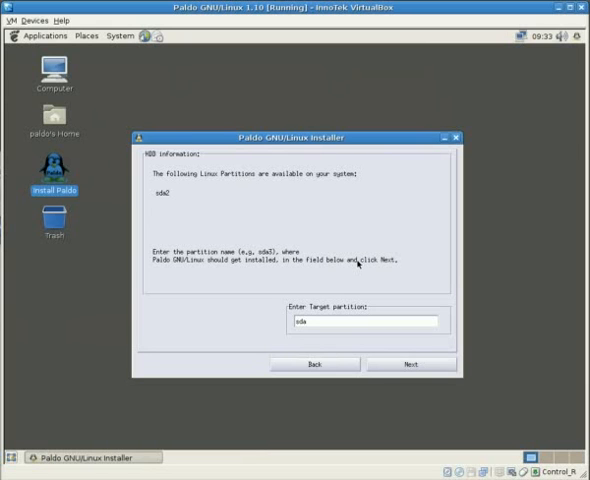
{"action": "mouse_move", "coordinate": [162, 208]}
{"action": "type", "text": "2"}
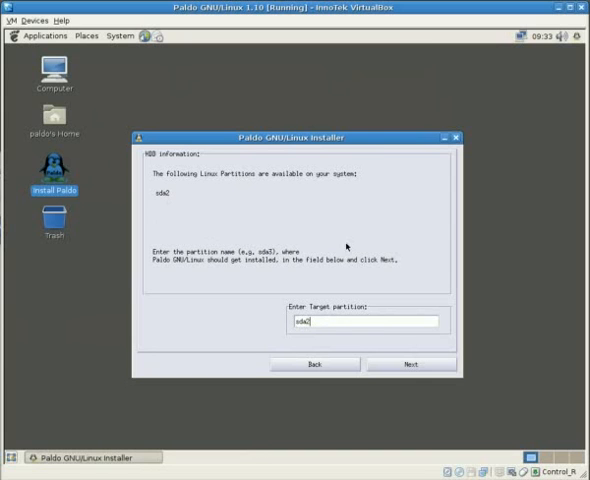
{"action": "left_click", "coordinate": [408, 364]}
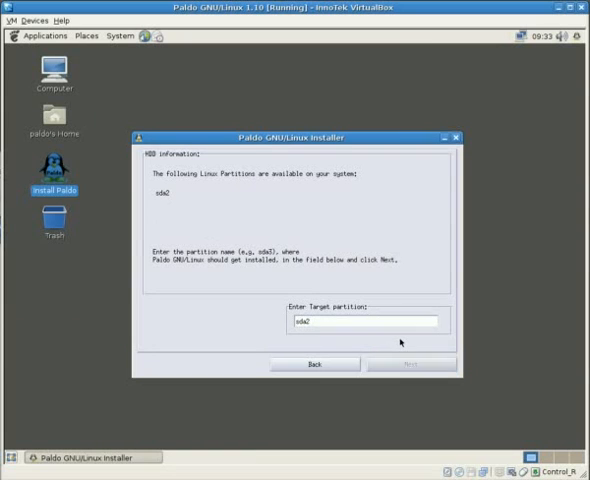
{"action": "left_click", "coordinate": [408, 364]}
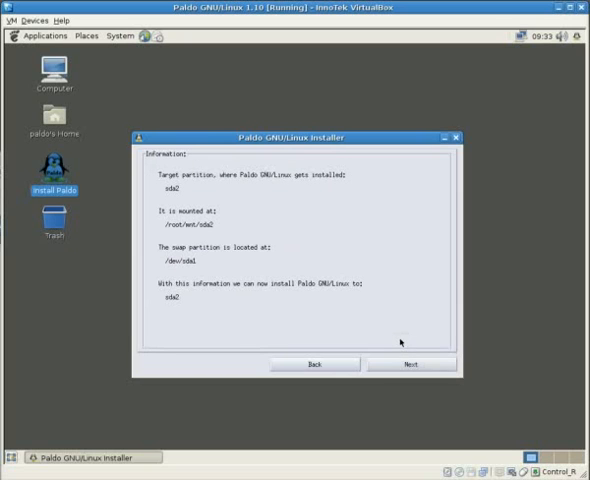
{"action": "mouse_move", "coordinate": [72, 156]}
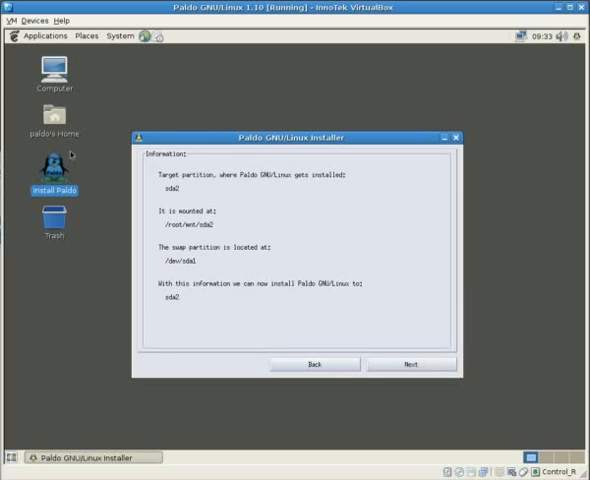
{"action": "mouse_move", "coordinate": [204, 230]}
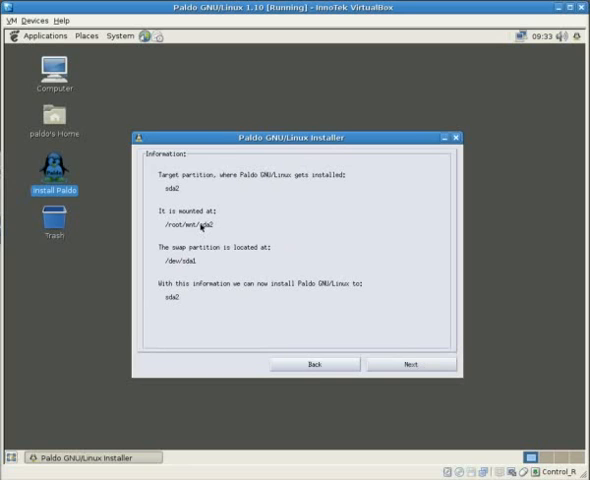
{"action": "mouse_move", "coordinate": [194, 270]}
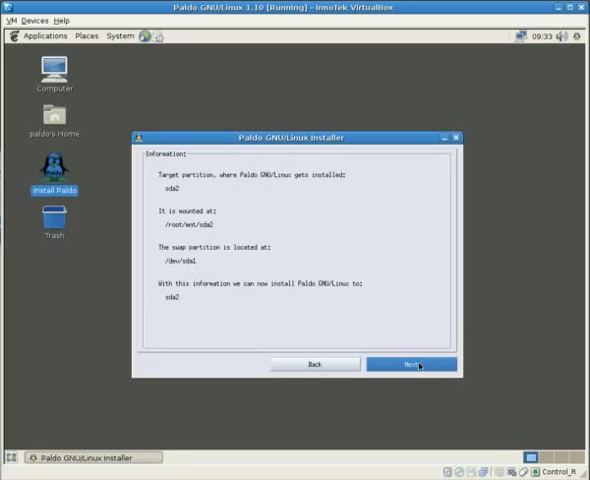
Copy Paldo's files onto vda2, acknowledge success and continue to the keyboard step
{"action": "left_click", "coordinate": [404, 364]}
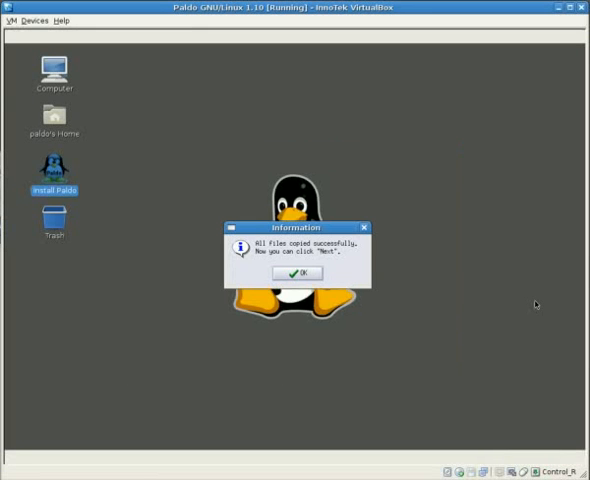
{"action": "left_click", "coordinate": [296, 272]}
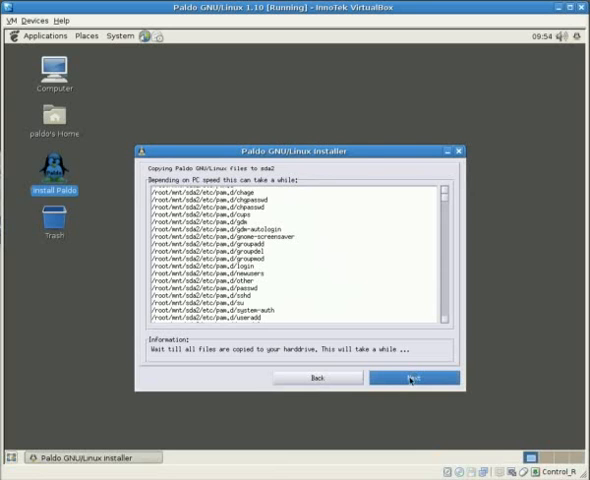
{"action": "left_click", "coordinate": [412, 378]}
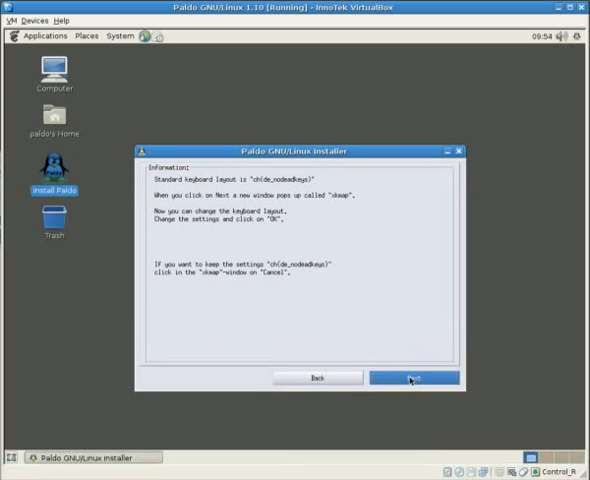
{"action": "mouse_move", "coordinate": [412, 356]}
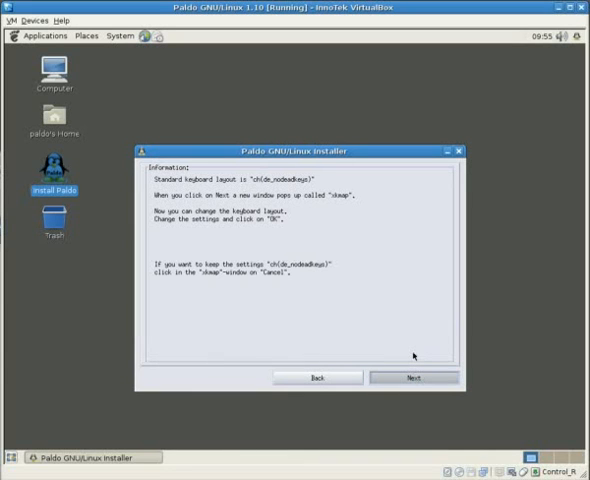
In the keyboard mapping settings, choose the German de layout from the list
{"action": "left_click", "coordinate": [410, 376]}
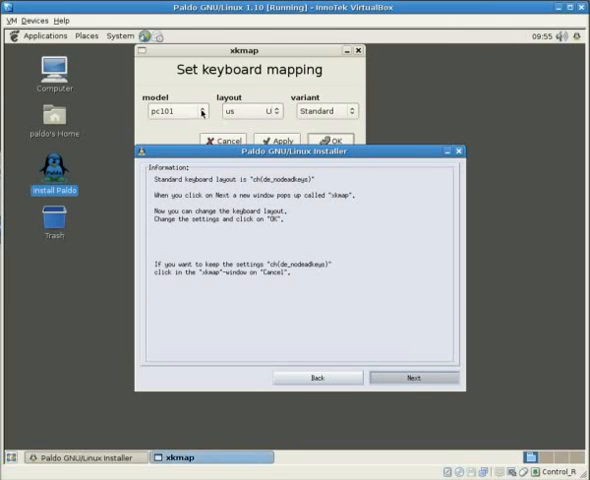
{"action": "left_click", "coordinate": [208, 108]}
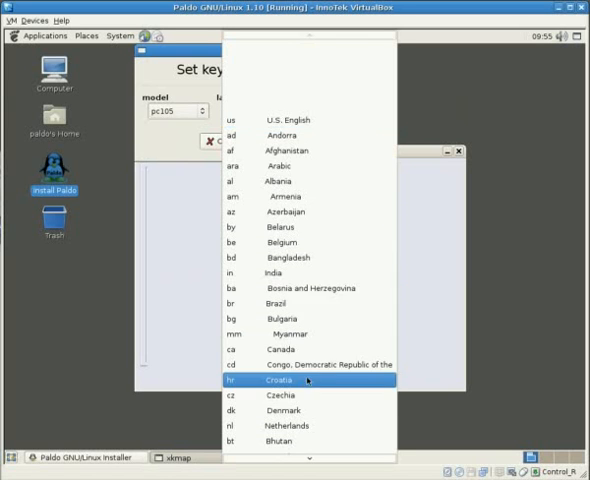
{"action": "scroll", "scroll_direction": "down", "scroll_amount": 3}
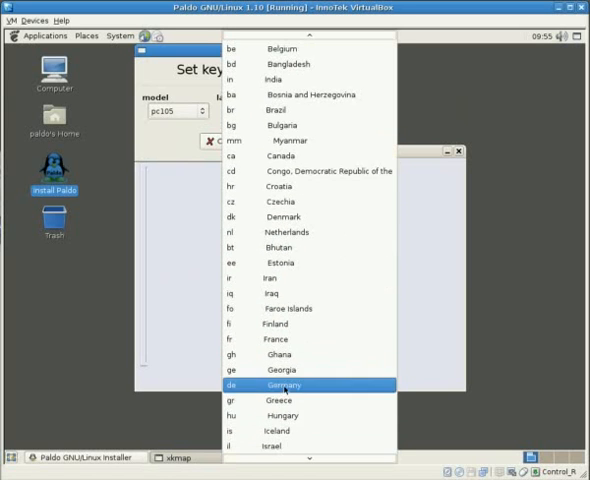
{"action": "left_click", "coordinate": [284, 384]}
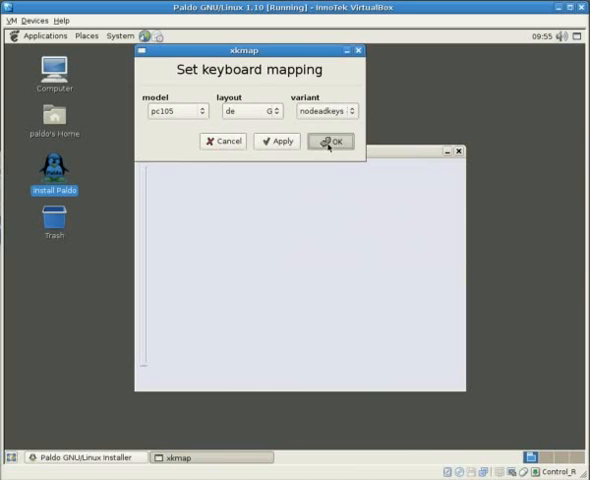
Confirm the German keyboard mapping and set the root password, correcting a first mismatch
{"action": "left_click", "coordinate": [330, 140]}
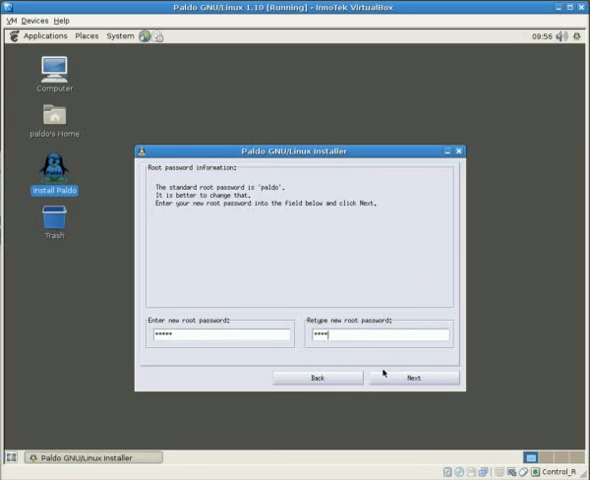
{"action": "left_click", "coordinate": [410, 376]}
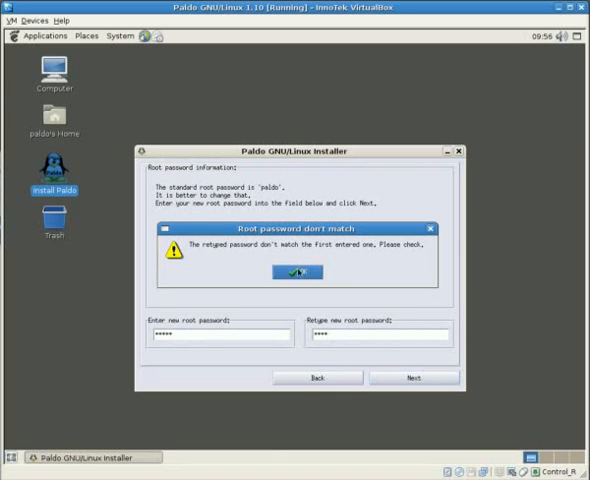
{"action": "left_click", "coordinate": [294, 272]}
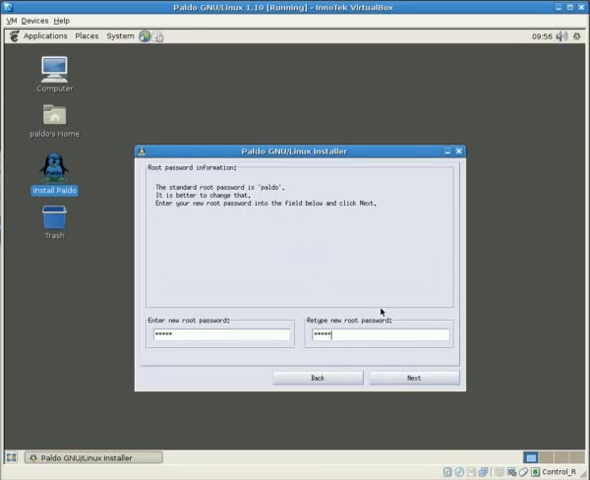
{"action": "left_click", "coordinate": [408, 376]}
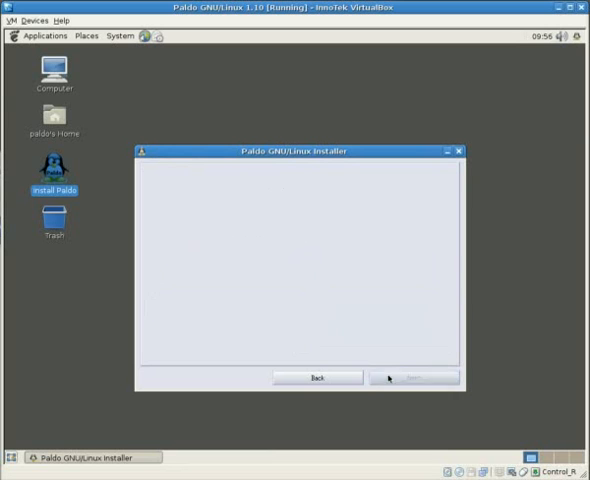
Create the login account named user with matching passwords, correcting a mismatch warning
{"action": "left_click", "coordinate": [412, 376]}
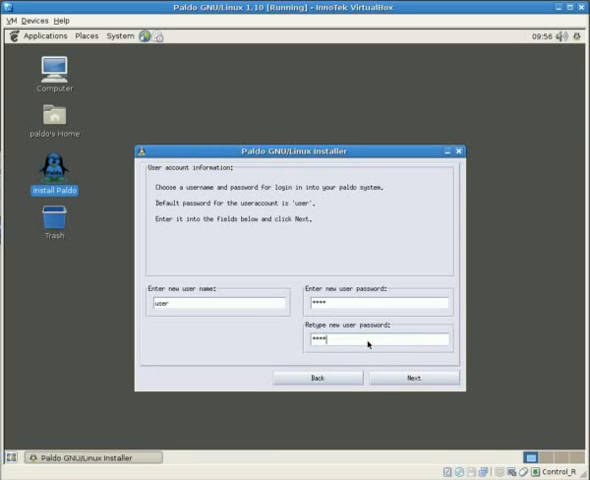
{"action": "key", "text": "BackSpace"}
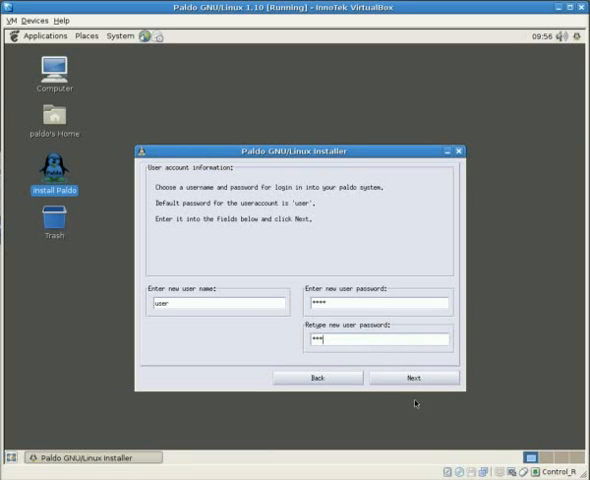
{"action": "left_click", "coordinate": [408, 376]}
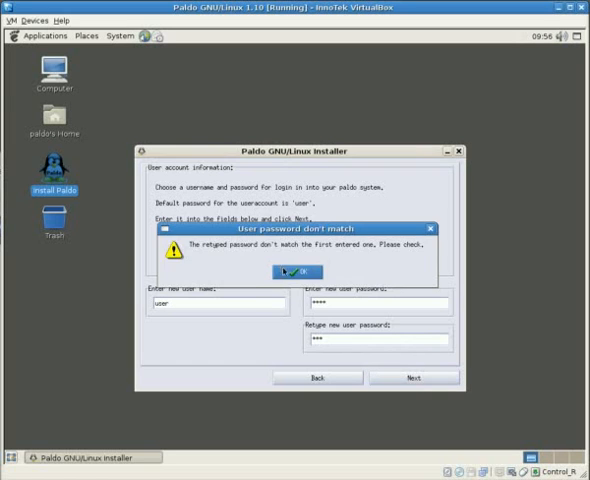
{"action": "left_click", "coordinate": [290, 272]}
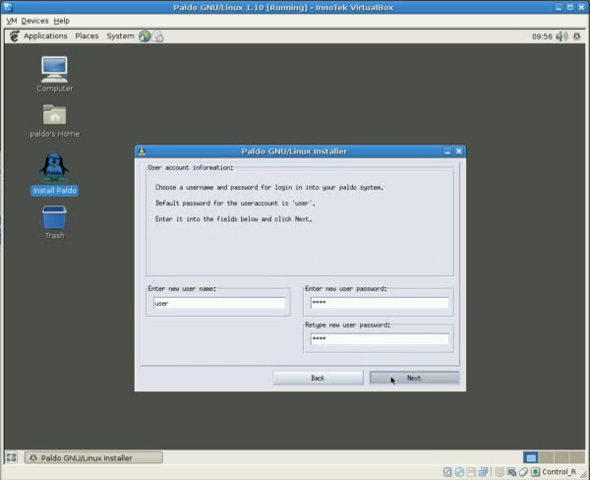
{"action": "left_click", "coordinate": [414, 378]}
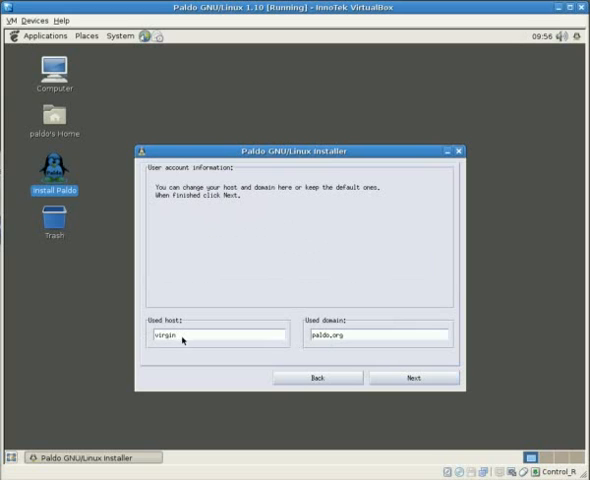
Name the machine virtualbox in domain paldo.org and agree to install Grub on /dev/vda2
{"action": "double_click", "coordinate": [170, 336]}
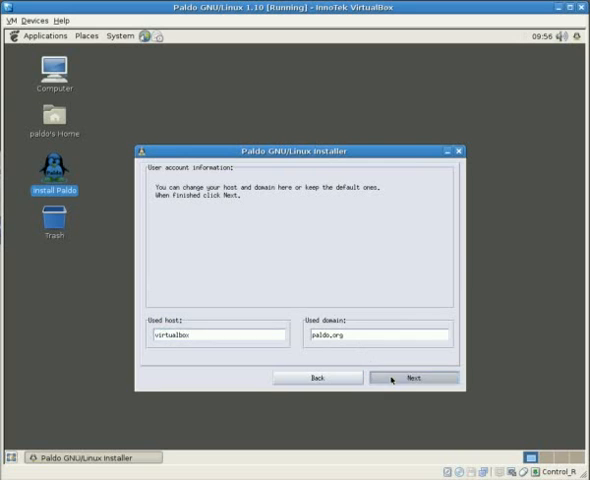
{"action": "left_click", "coordinate": [414, 378]}
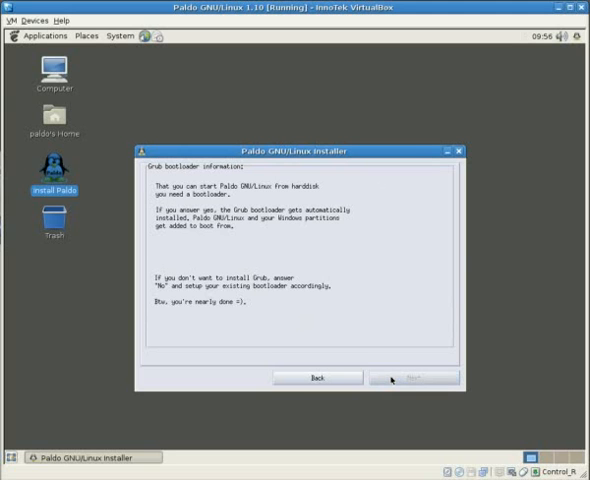
{"action": "left_click", "coordinate": [424, 376]}
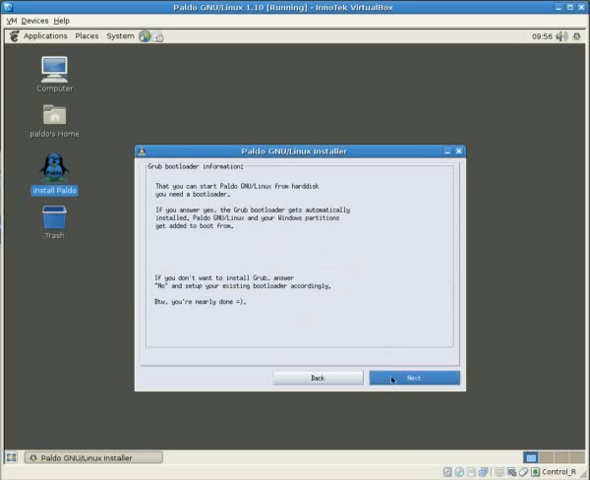
{"action": "left_click", "coordinate": [416, 378]}
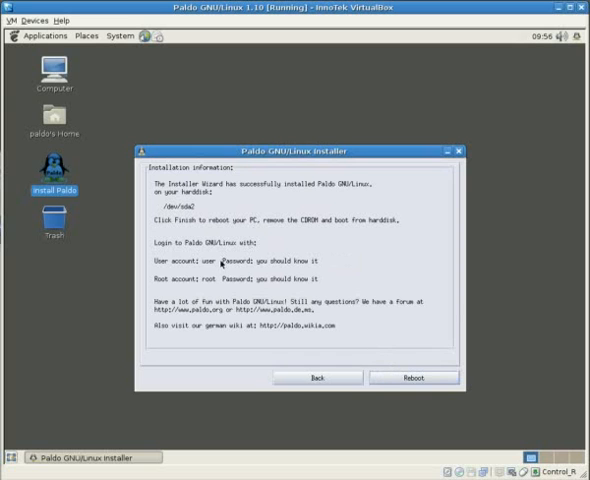
{"action": "mouse_move", "coordinate": [212, 288]}
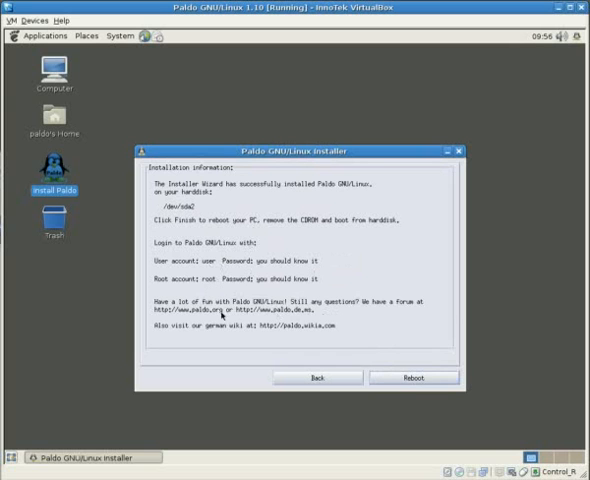
{"action": "mouse_move", "coordinate": [332, 314]}
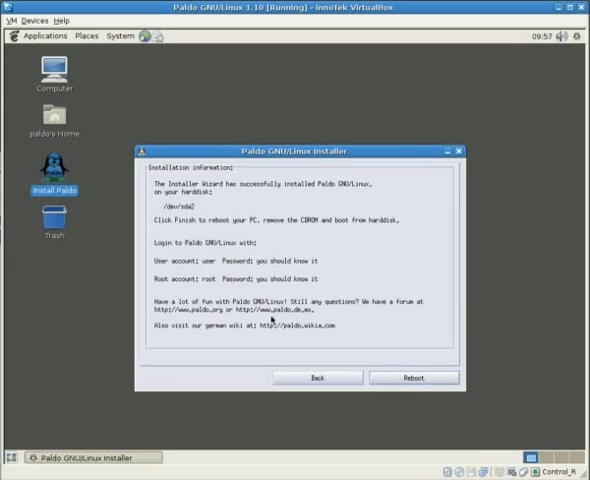
{"action": "mouse_move", "coordinate": [284, 336]}
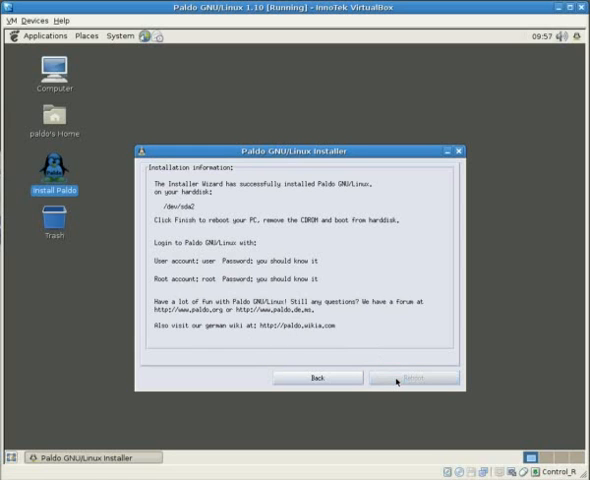
{"action": "mouse_move", "coordinate": [398, 360]}
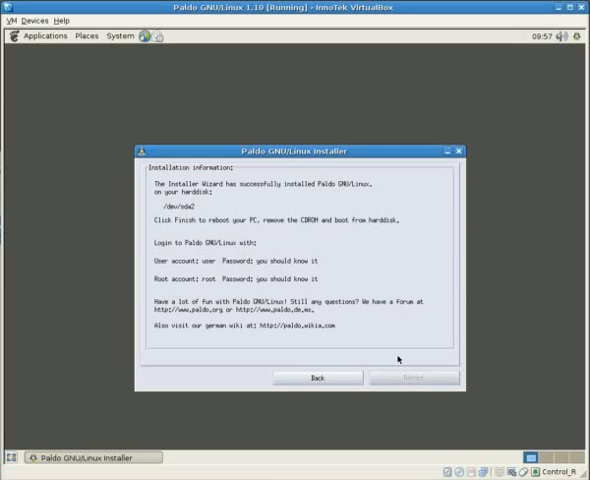
Finish the installer so the VM reboots to the graphical login prompt
{"action": "left_click", "coordinate": [410, 376]}
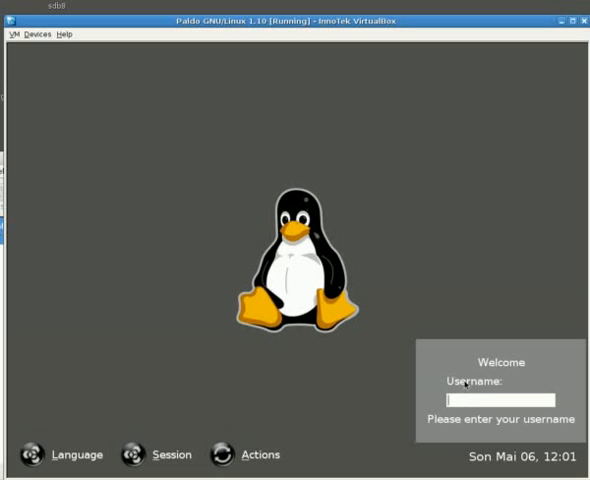
Log in as user at the GDM prompt and reach the GNOME desktop
{"action": "key", "text": "Return"}
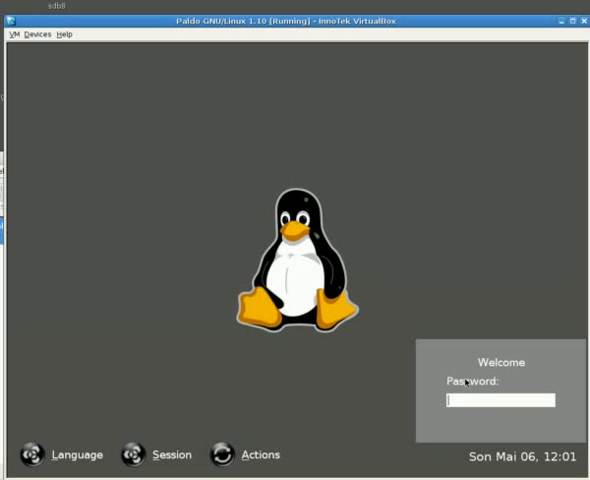
{"action": "type", "text": "••••"}
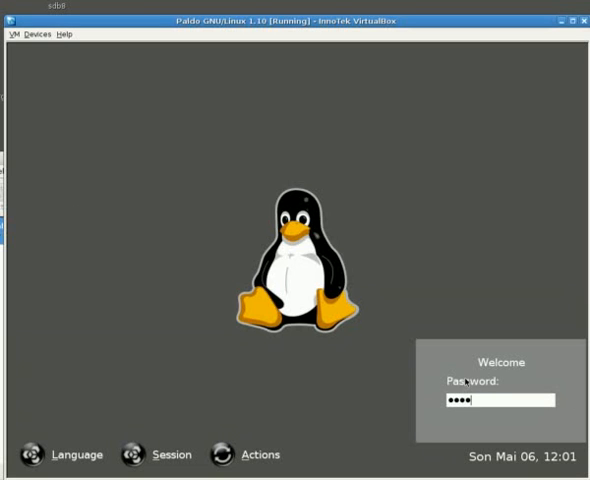
{"action": "key", "text": "Return"}
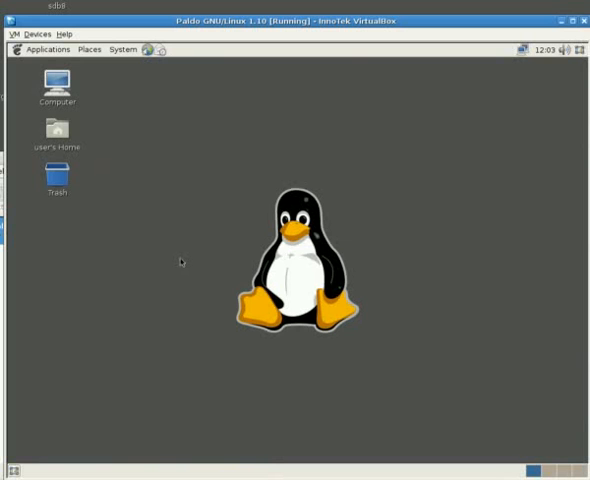
Launch Firefox and load the paldo.org home page
{"action": "left_click", "coordinate": [46, 50]}
{"action": "type", "text": "www.paldo.or"}
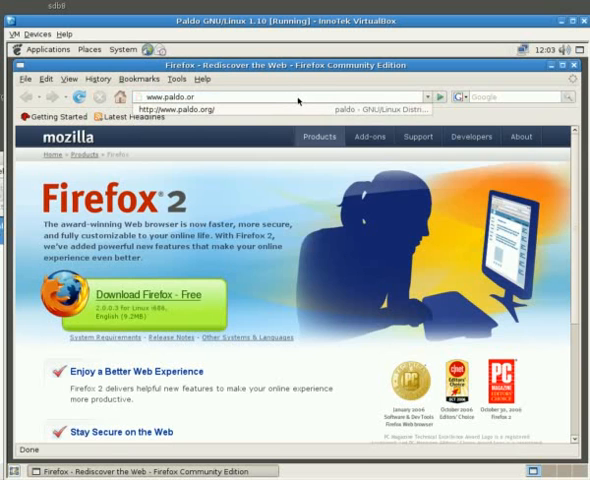
{"action": "key", "text": "Return"}
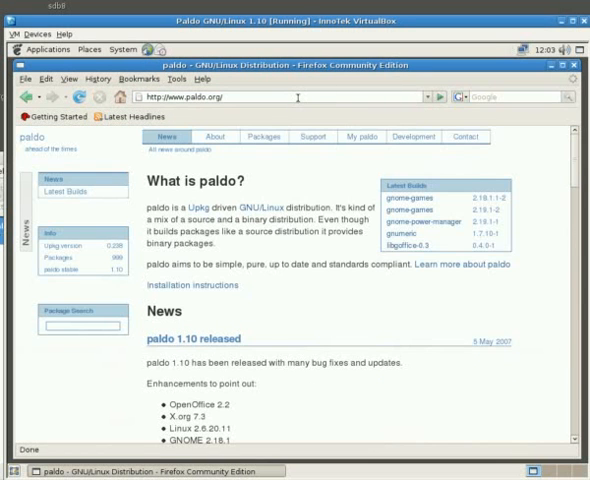
{"action": "scroll", "scroll_direction": "down", "scroll_amount": 3}
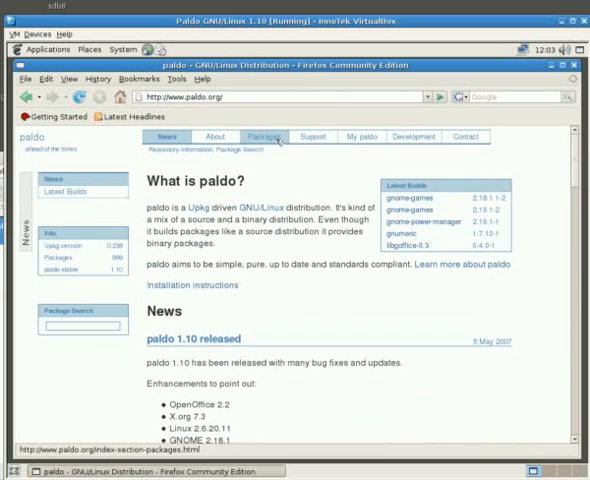
Browse the Packages section to the Installer CD page listing x86 testing ISO downloads
{"action": "left_click", "coordinate": [264, 136]}
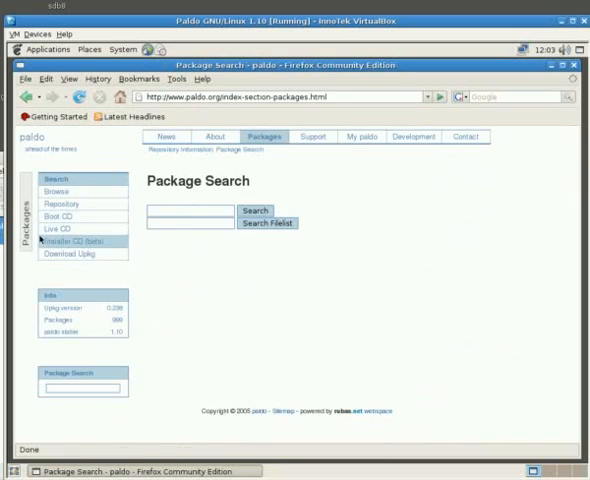
{"action": "left_click", "coordinate": [72, 240]}
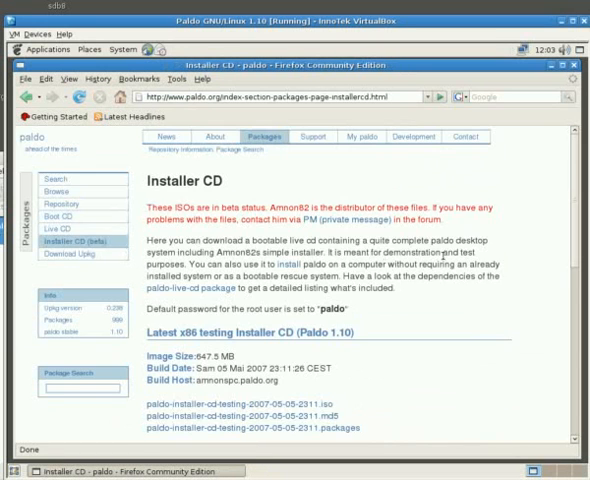
{"action": "scroll", "scroll_direction": "down", "scroll_amount": 3}
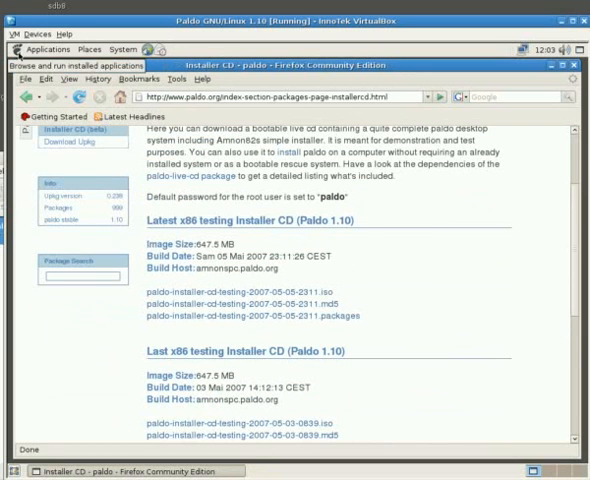
{"action": "left_click", "coordinate": [42, 48]}
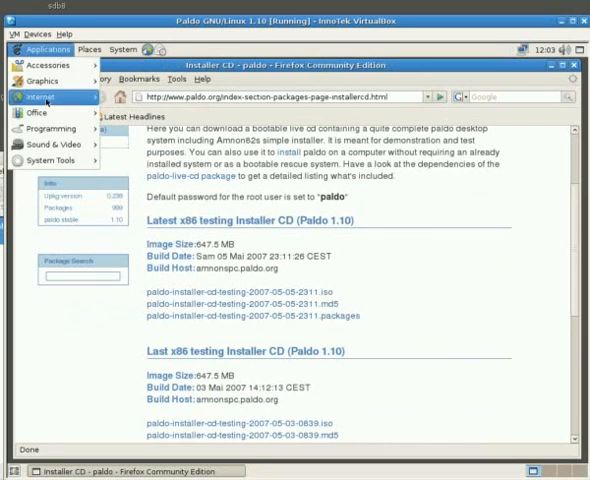
Launch XChat with nickname amnon and select the FreeNode network
{"action": "left_click", "coordinate": [44, 96]}
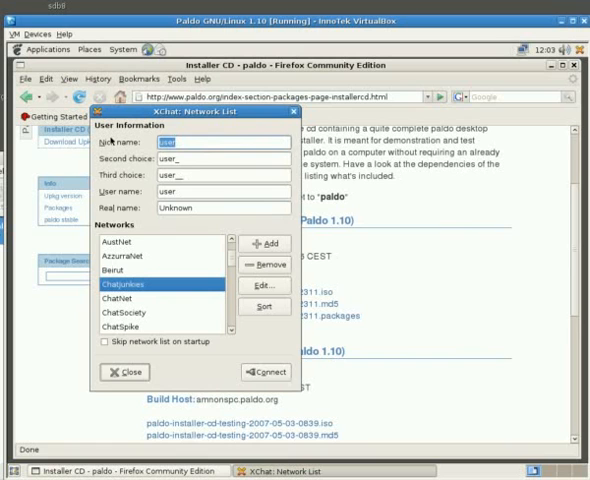
{"action": "type", "text": "amnon"}
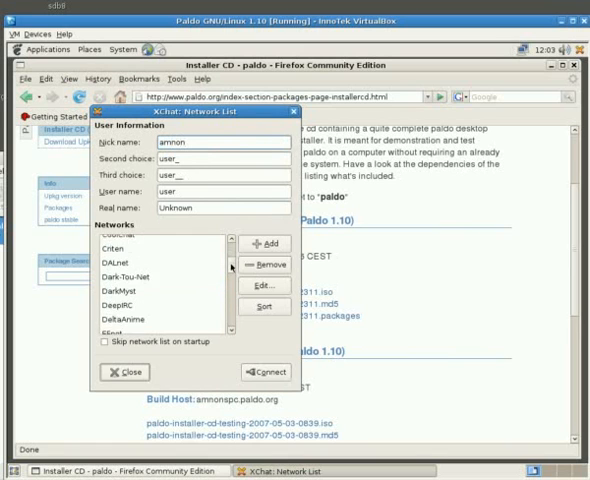
{"action": "scroll", "scroll_direction": "down", "scroll_amount": 3}
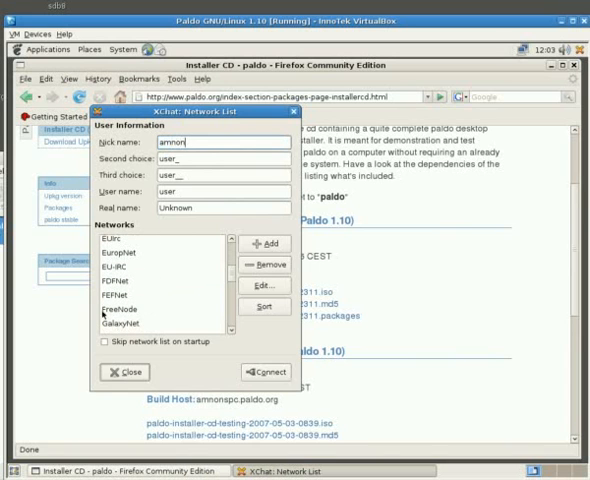
{"action": "left_click", "coordinate": [264, 284]}
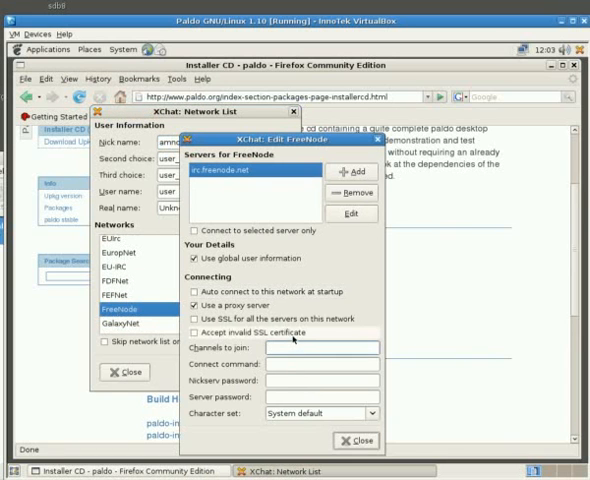
Add #paldo to the channels to join and connect to FreeNode
{"action": "type", "text": "#pal"}
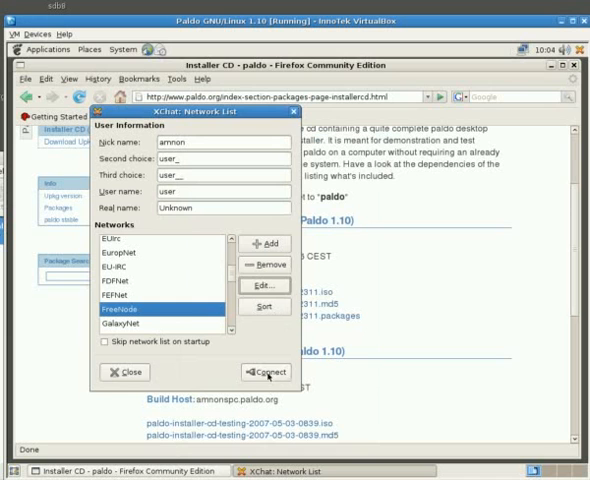
{"action": "left_click", "coordinate": [266, 372]}
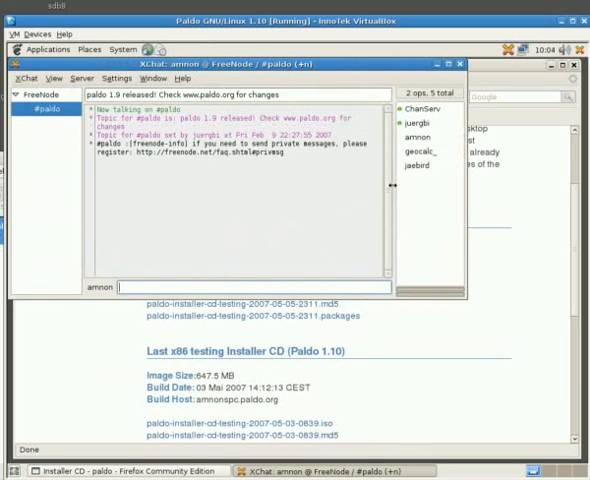
{"action": "mouse_move", "coordinate": [206, 276]}
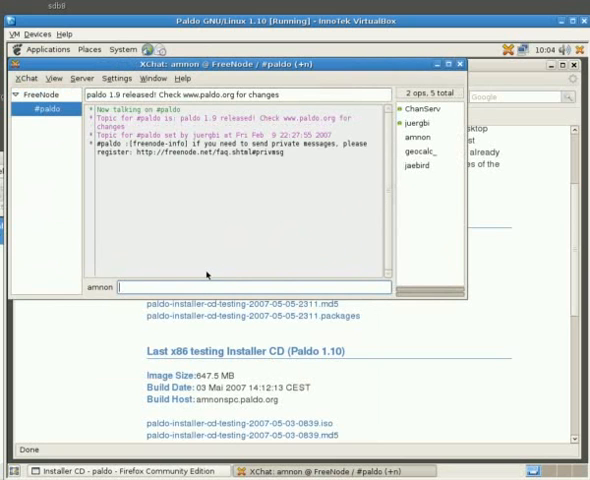
Post 'hello everybody' in the #paldo channel
{"action": "type", "text": "hello everybody"}
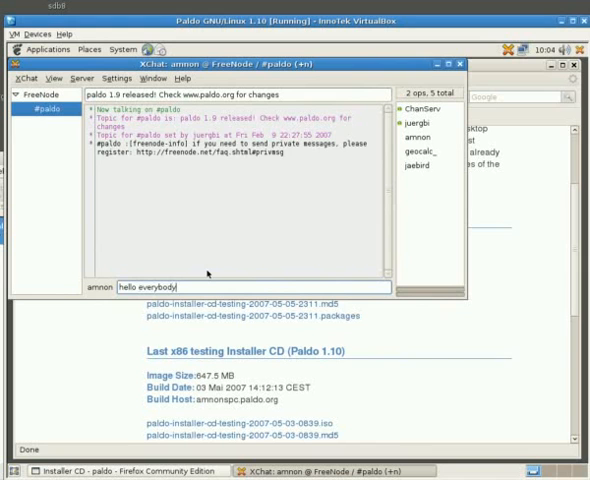
{"action": "key", "text": "Return"}
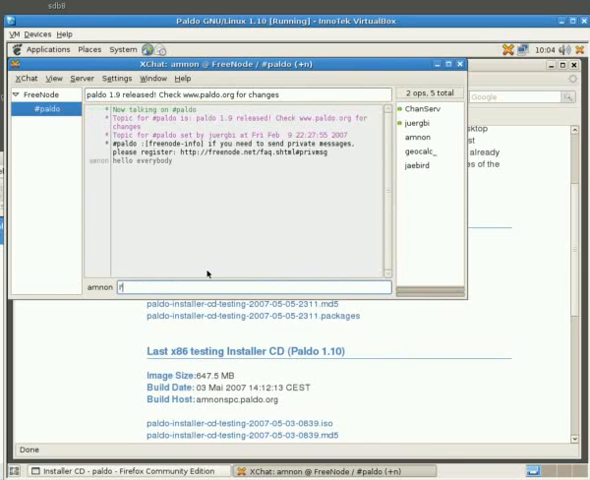
Post 'i'm running paldo on virtual box' in the #paldo channel
{"action": "type", "text": "'m running b"}
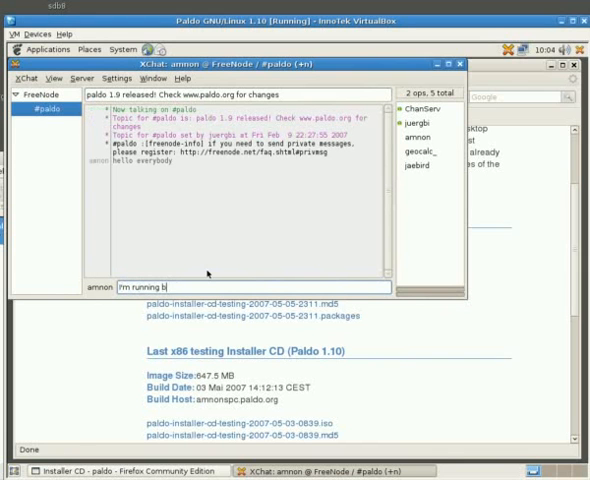
{"action": "type", "text": "aldo"}
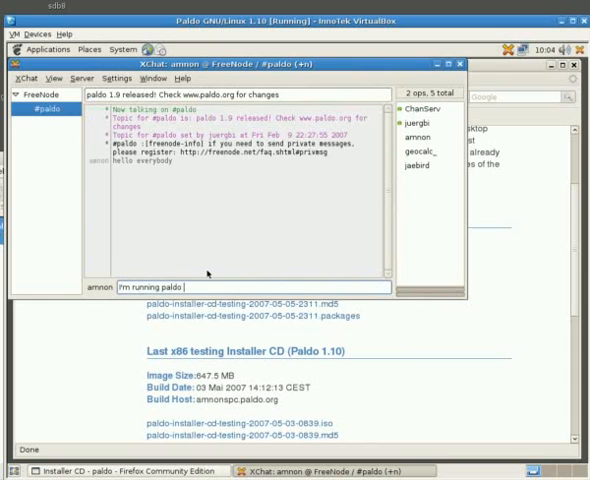
{"action": "type", "text": "on virtual box =)"}
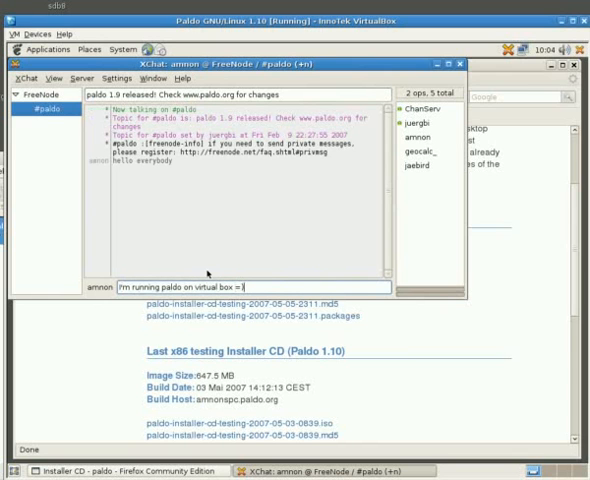
{"action": "key", "text": "Return"}
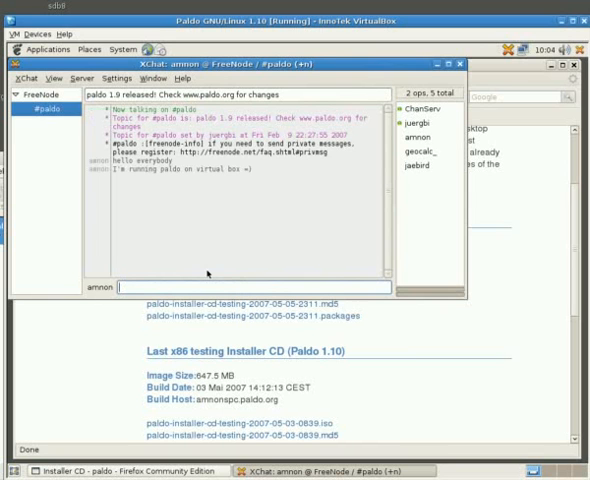
{"action": "mouse_move", "coordinate": [248, 252]}
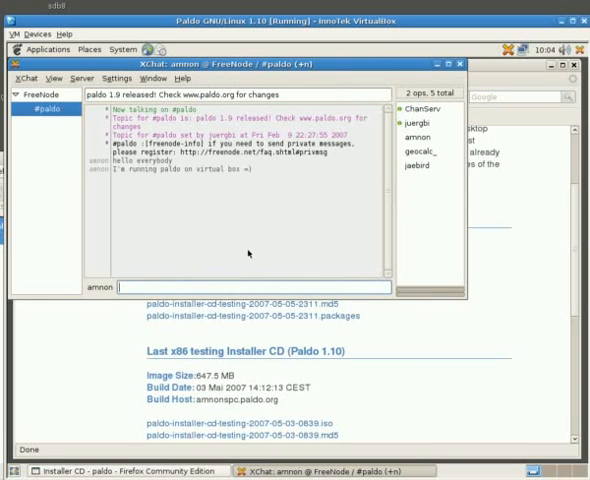
{"action": "type", "text": "c"}
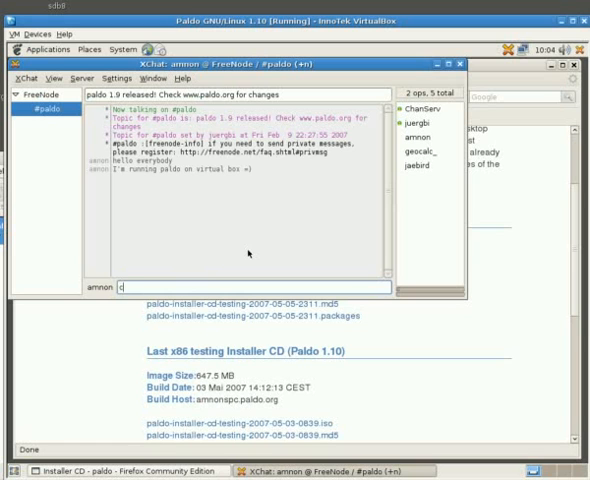
{"action": "key", "text": "Return"}
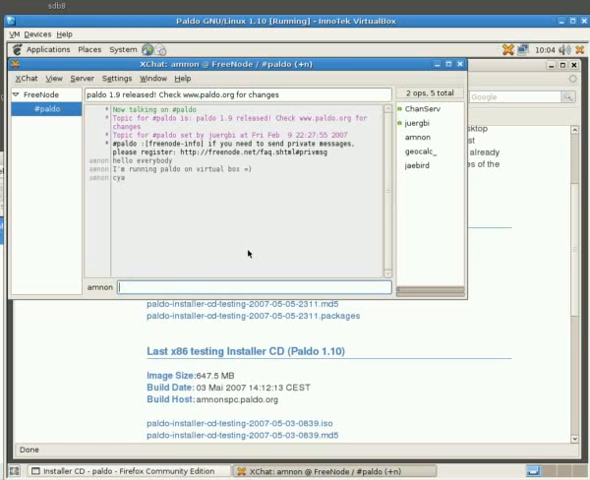
{"action": "mouse_move", "coordinate": [524, 110]}
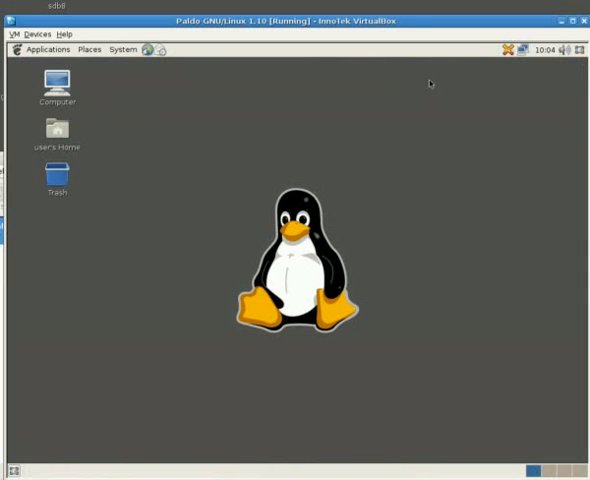
Shut the system down via the System menu's Shut Down confirmation
{"action": "left_click", "coordinate": [48, 48]}
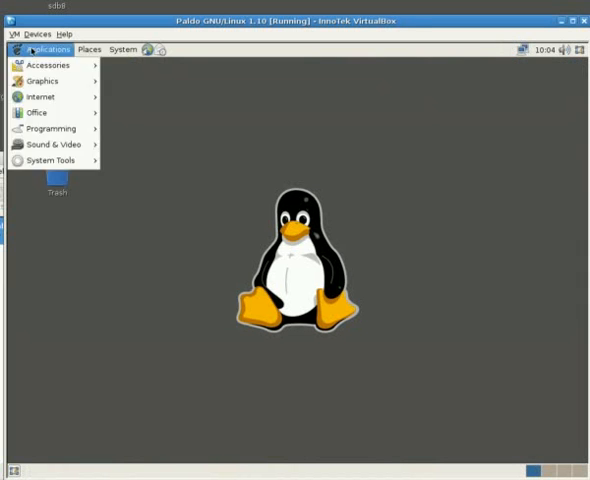
{"action": "left_click", "coordinate": [122, 50]}
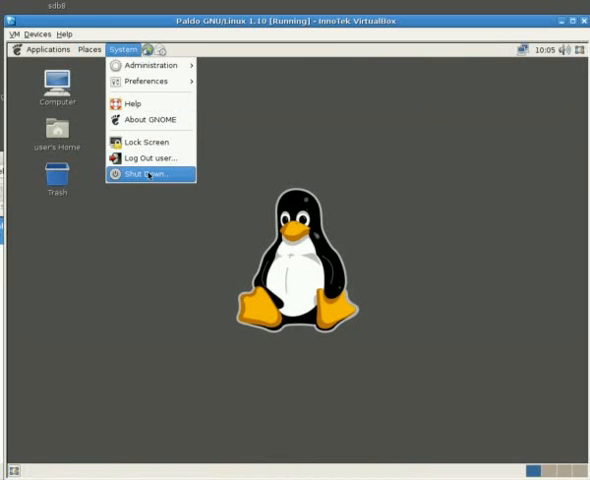
{"action": "left_click", "coordinate": [148, 174]}
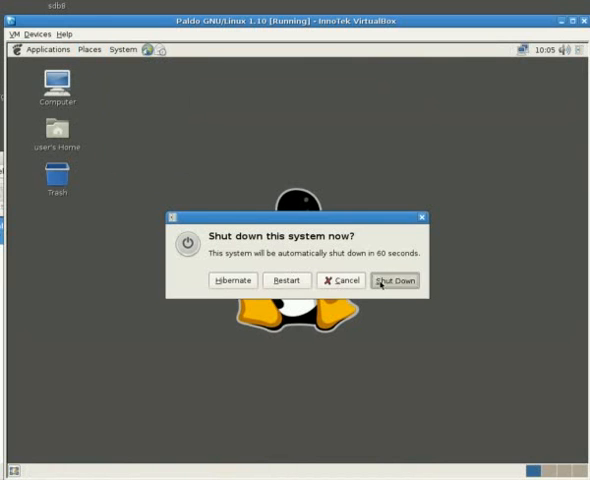
{"action": "left_click", "coordinate": [396, 280]}
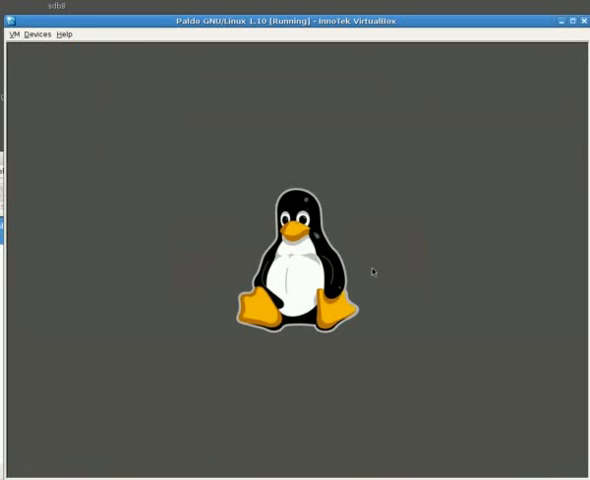